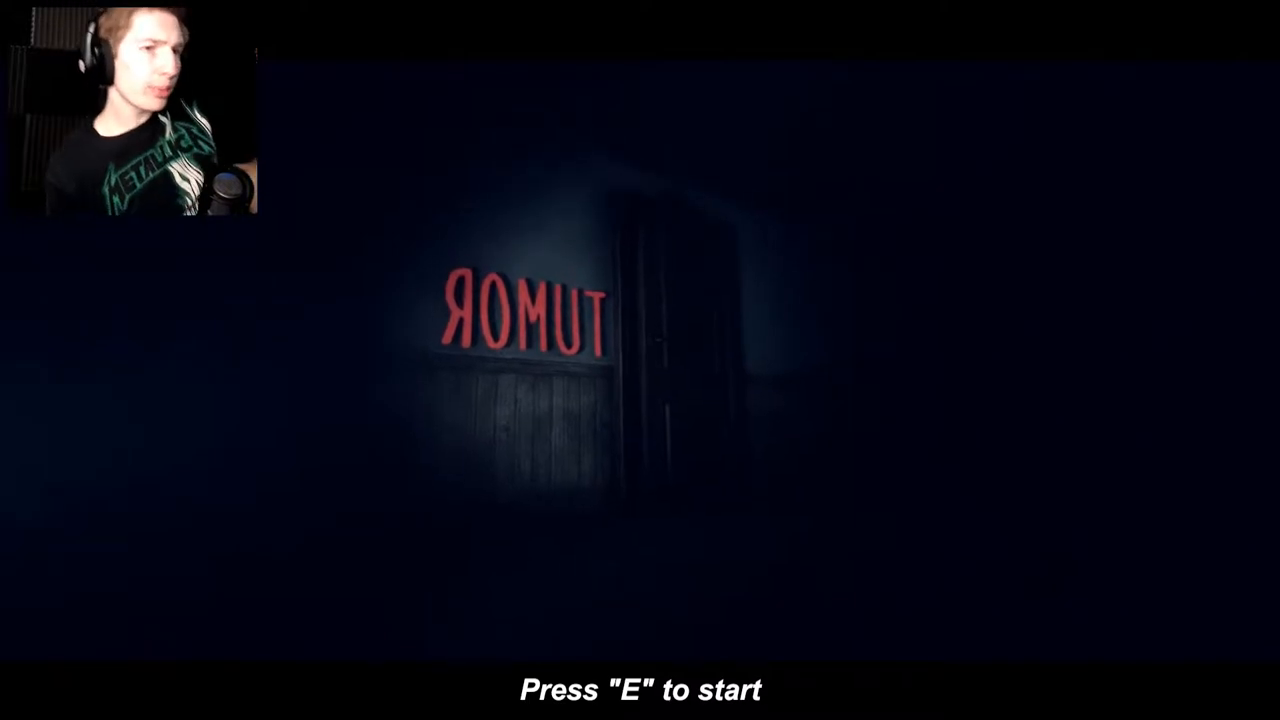
key("e")
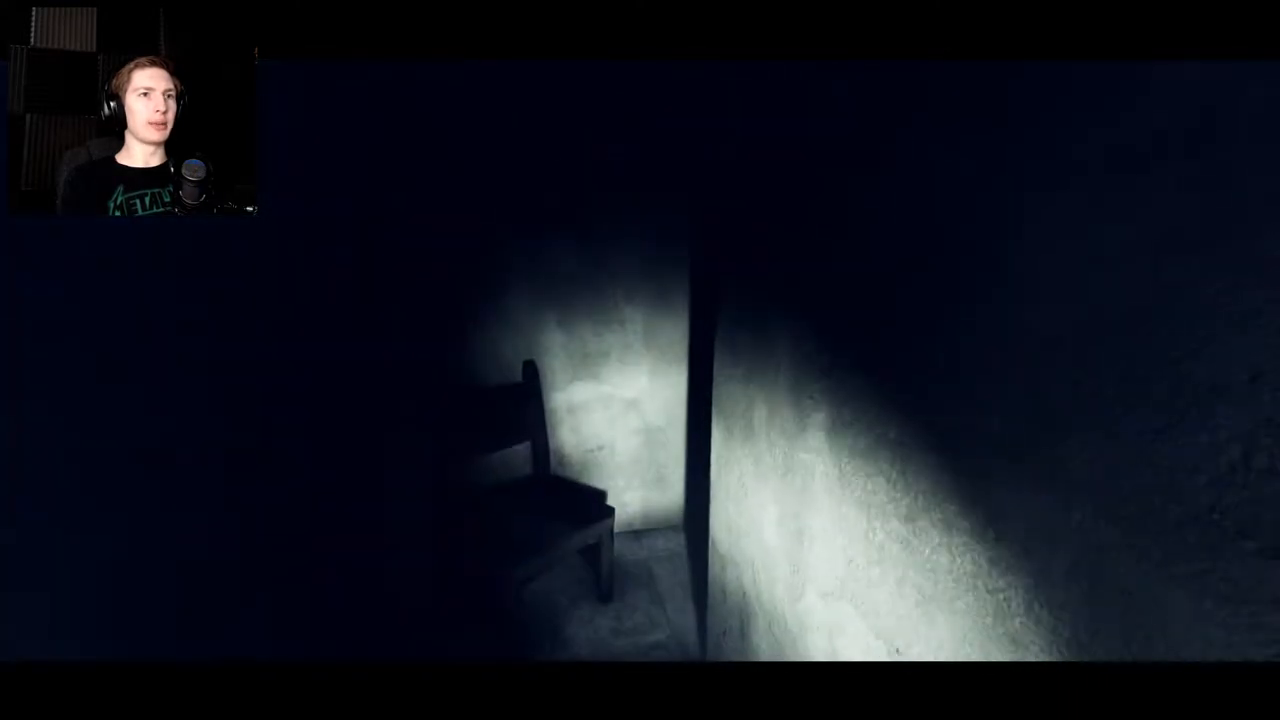
mouse_move(640, 360)
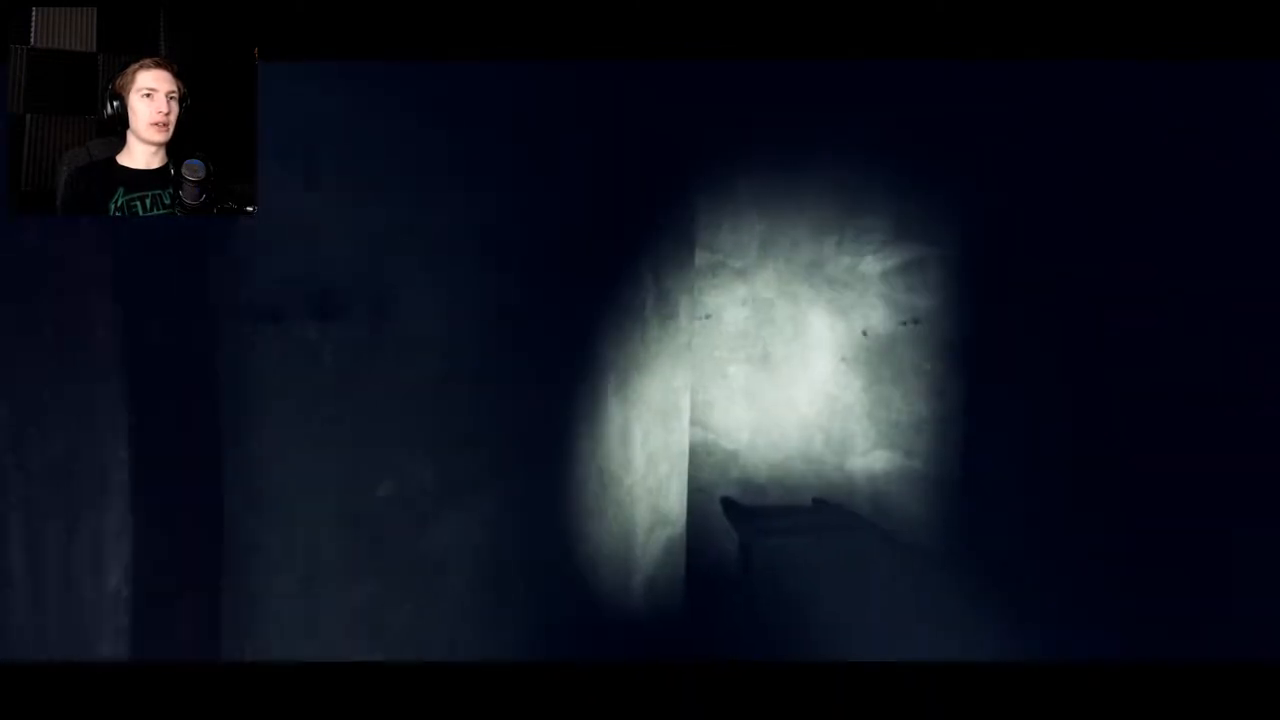
mouse_move(640, 360)
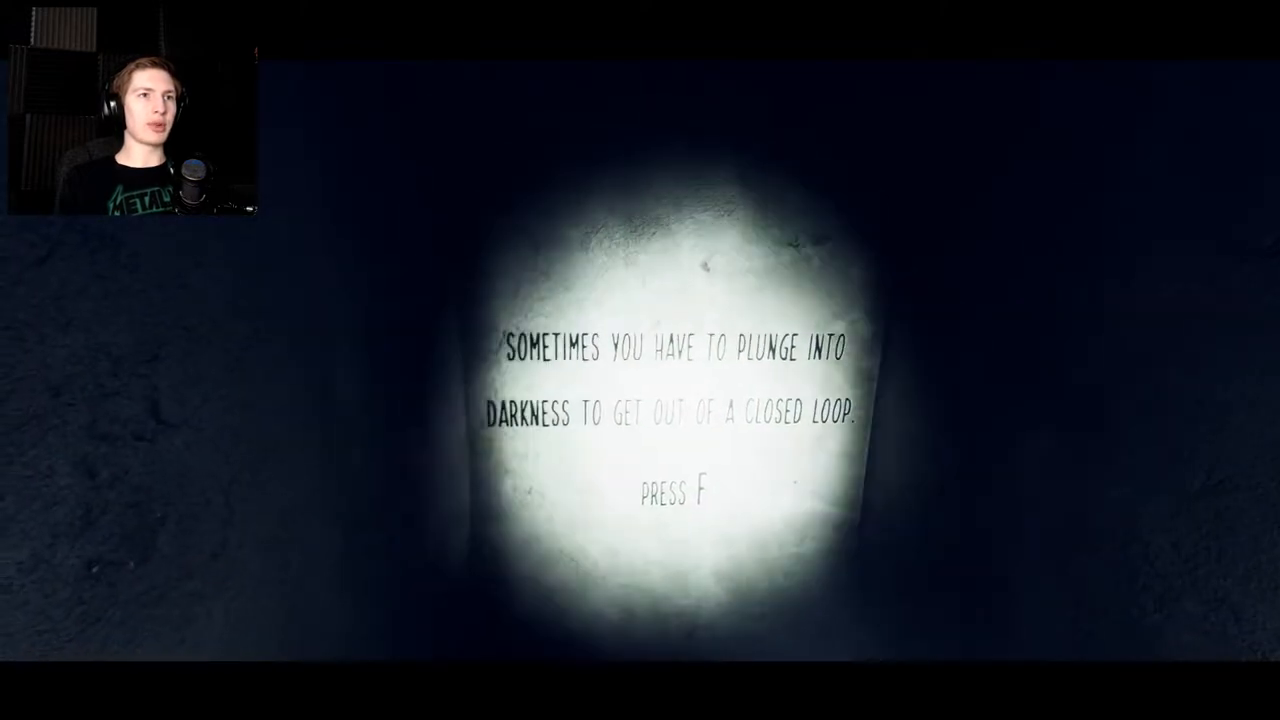
key("f")
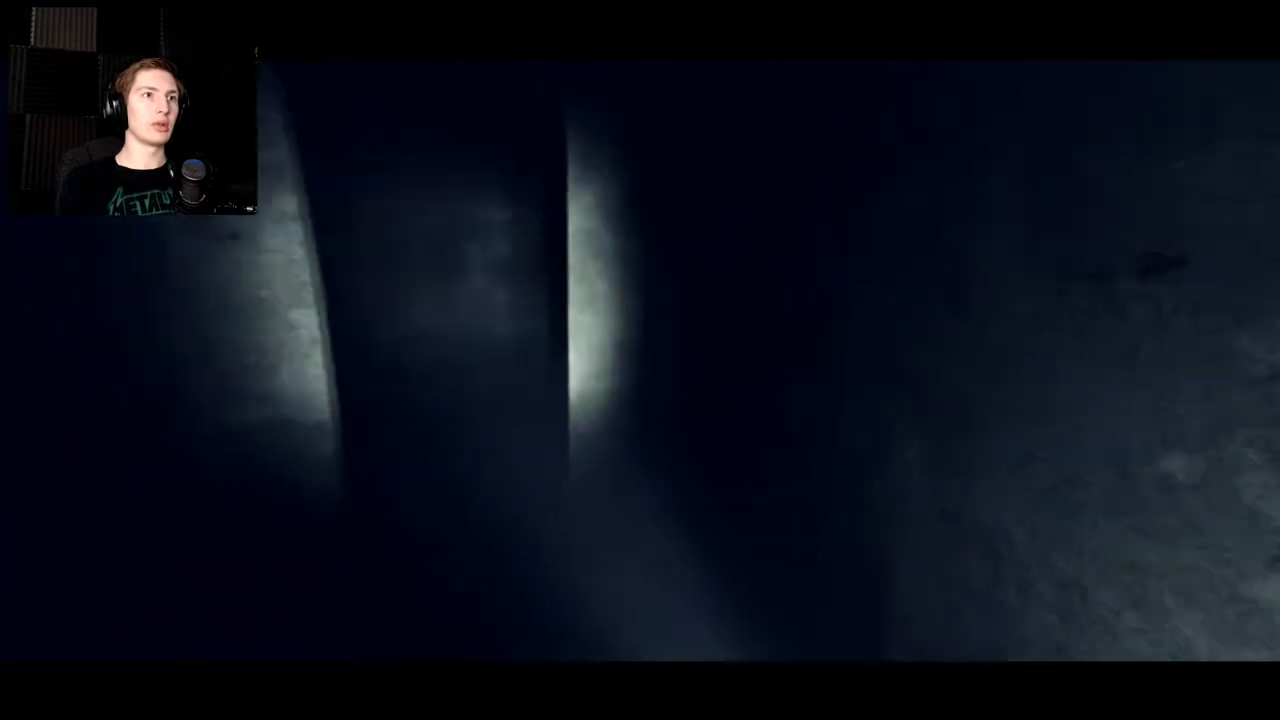
mouse_move(640, 360)
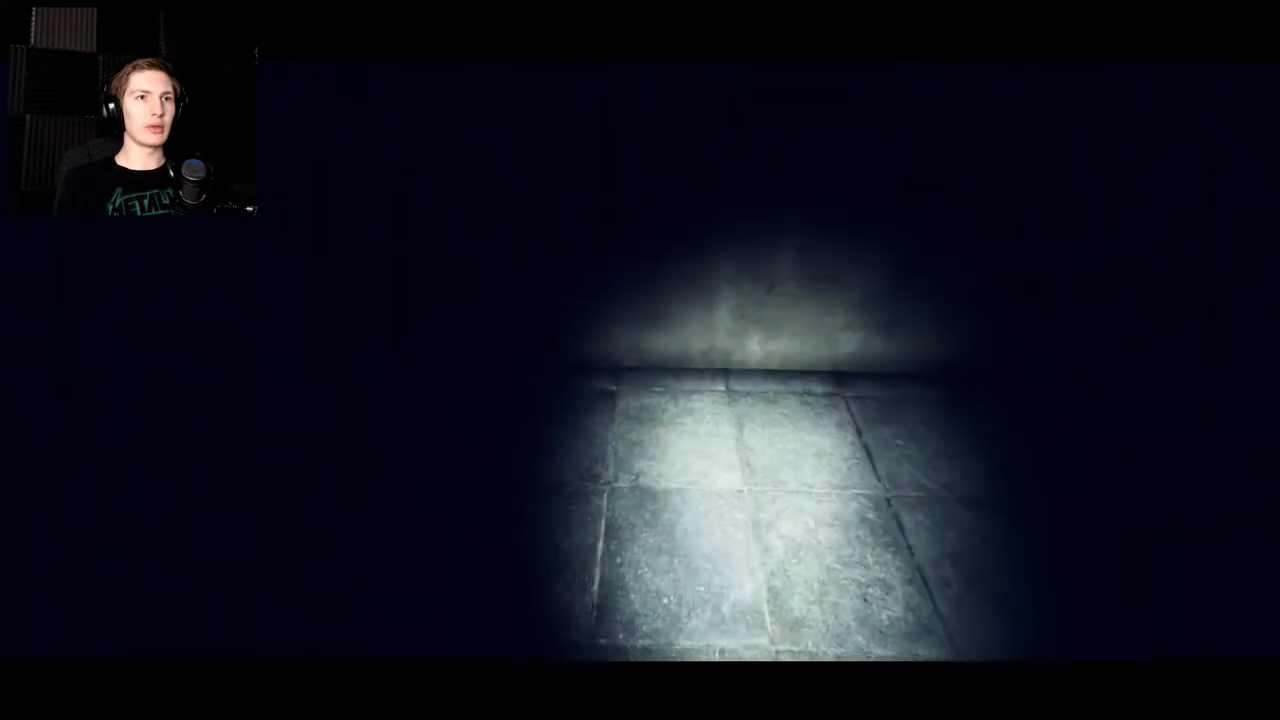
mouse_move(640, 360)
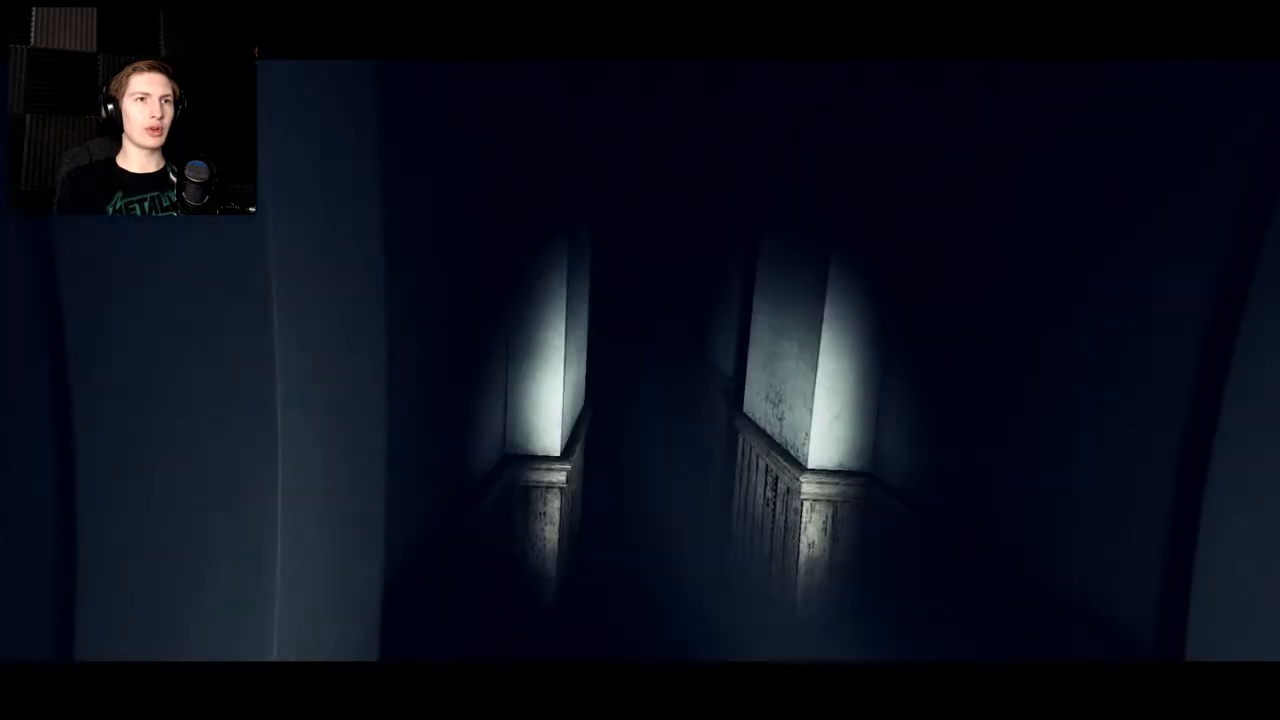
mouse_move(640, 360)
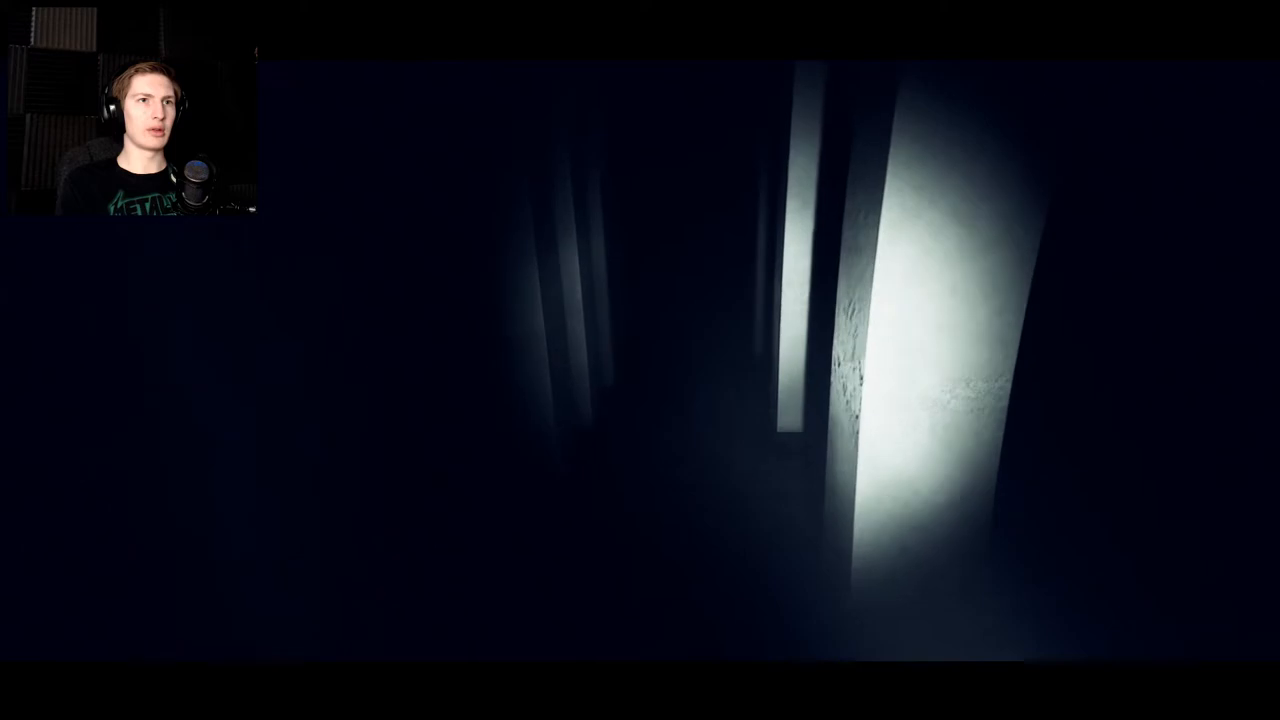
mouse_move(640, 360)
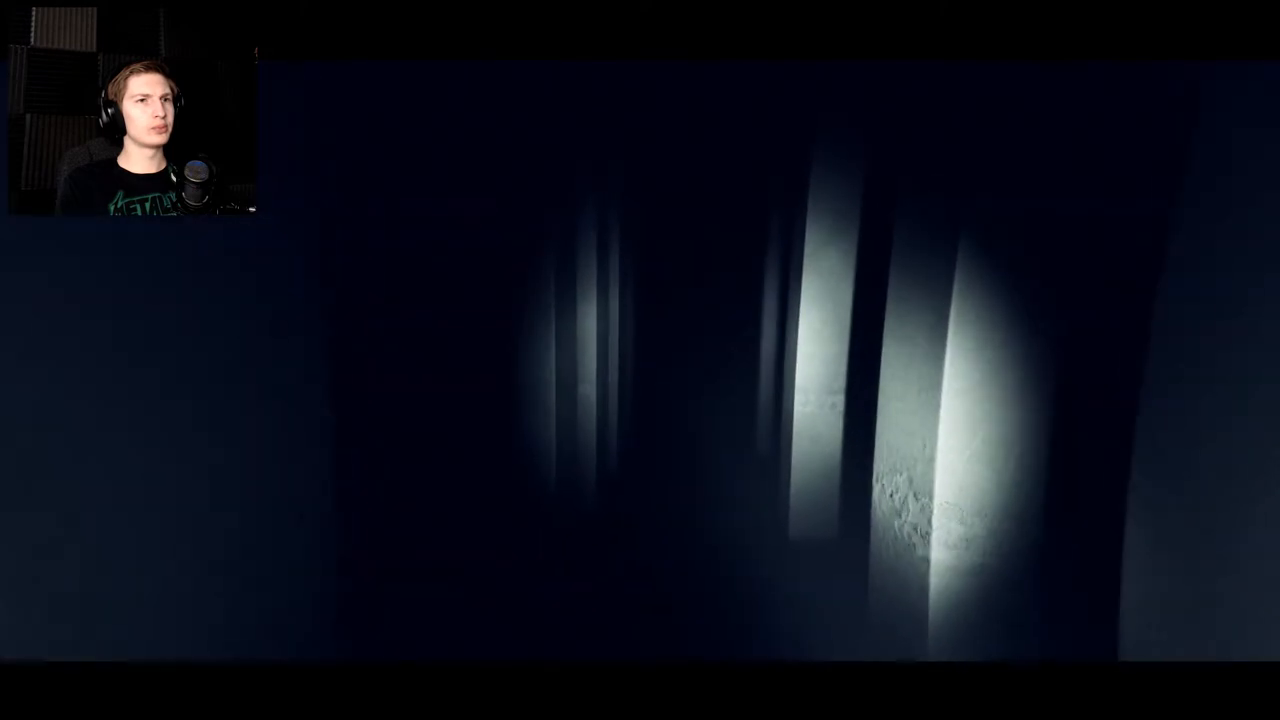
mouse_move(640, 360)
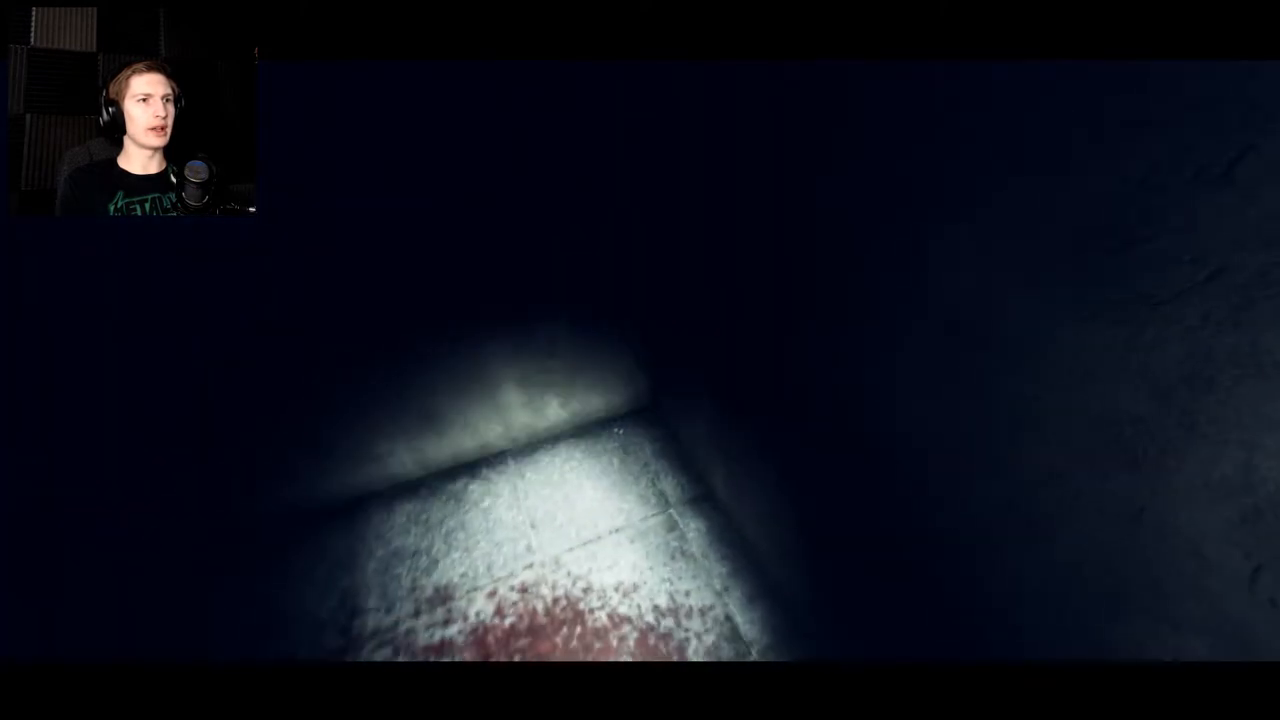